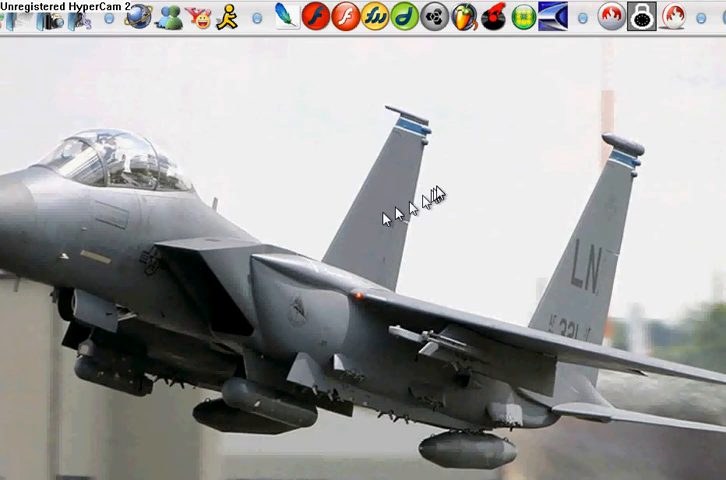
{"action": "mouse_move", "coordinate": [482, 158]}
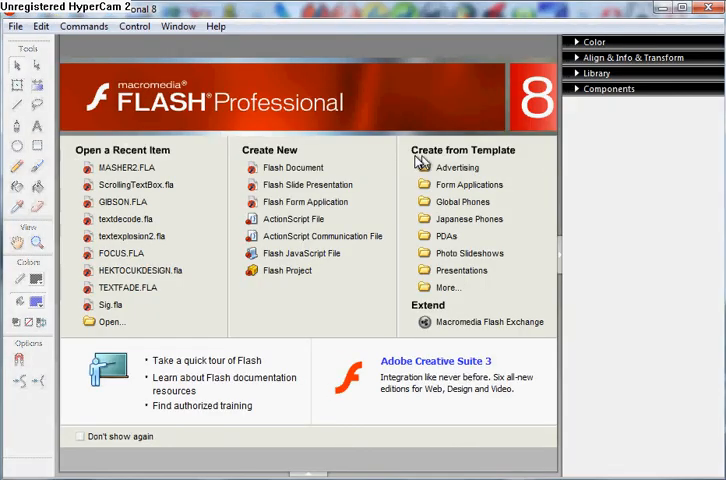
{"action": "mouse_move", "coordinate": [388, 117]}
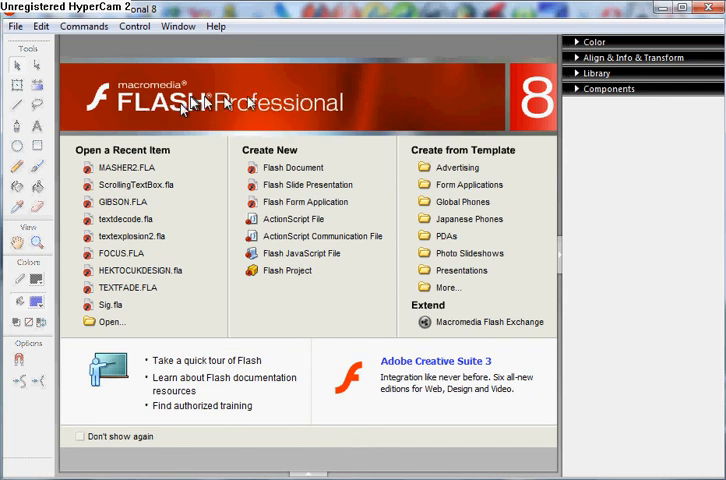
{"action": "mouse_move", "coordinate": [290, 167]}
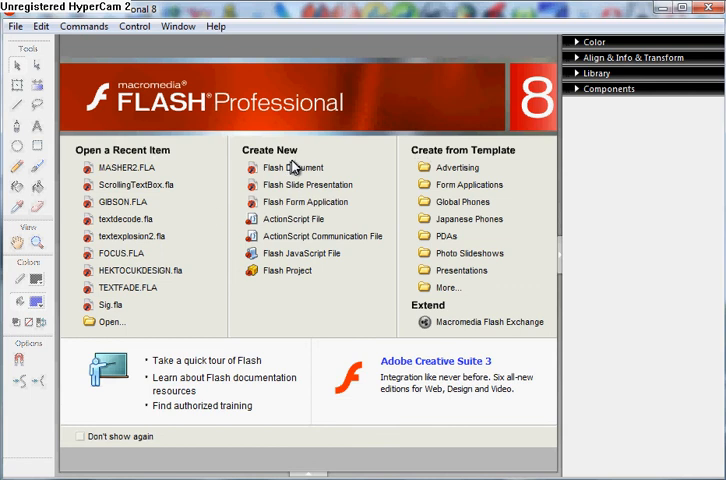
{"action": "mouse_move", "coordinate": [310, 195]}
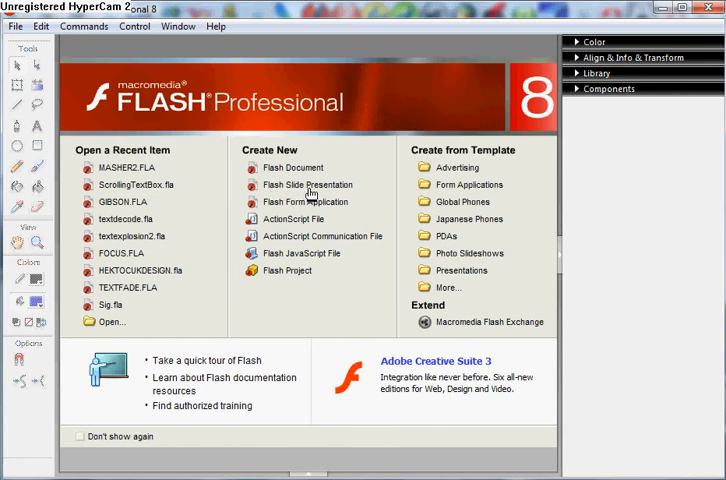
{"action": "mouse_move", "coordinate": [443, 58]}
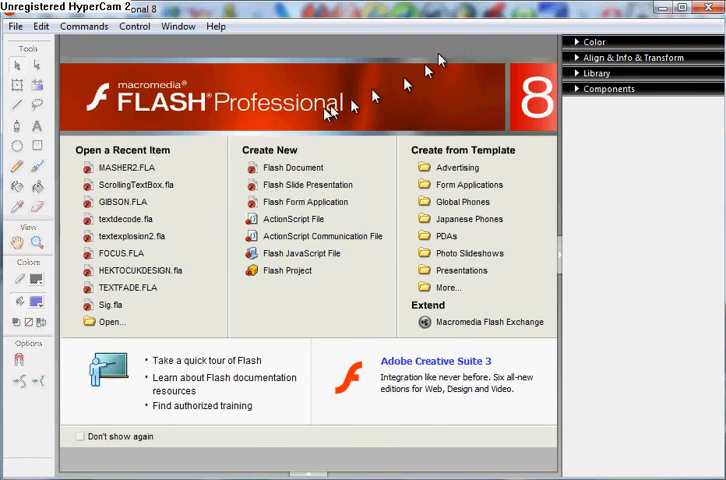
Step: Create a new blank Flash document to hold a blue rectangle and oval
{"action": "left_click", "coordinate": [293, 167]}
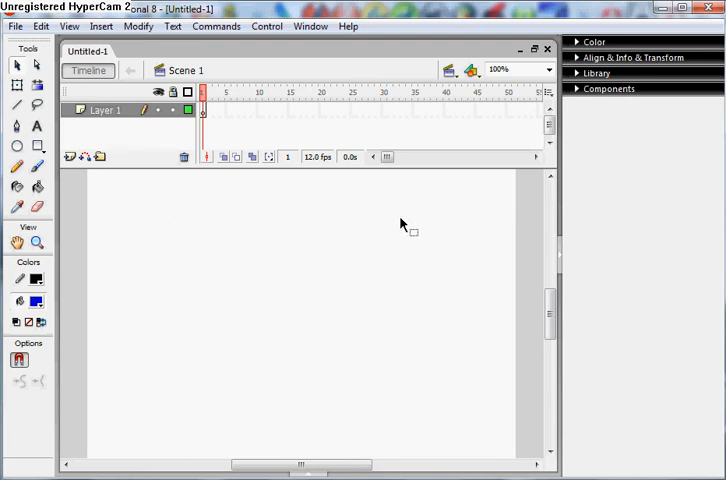
{"action": "left_click", "coordinate": [520, 70]}
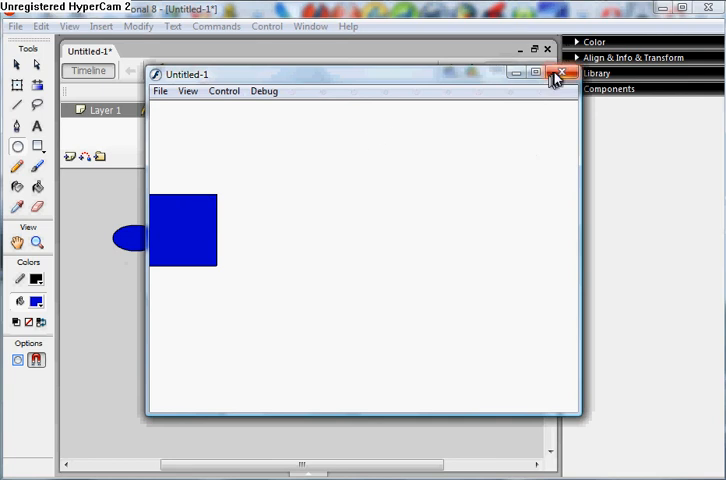
{"action": "left_click", "coordinate": [556, 72]}
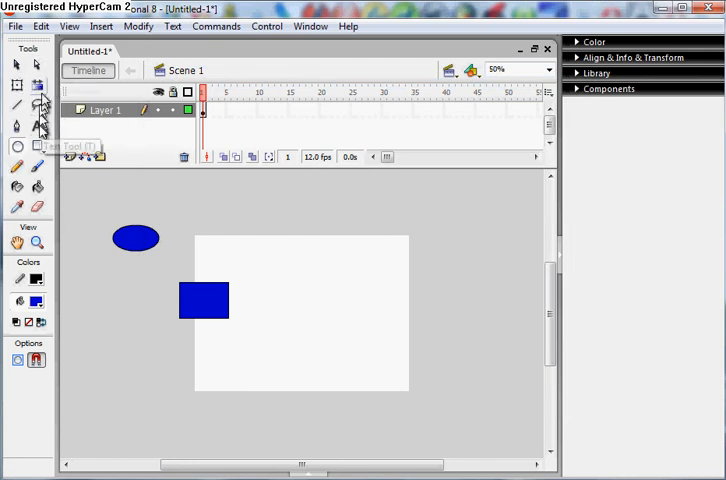
{"action": "mouse_move", "coordinate": [36, 65]}
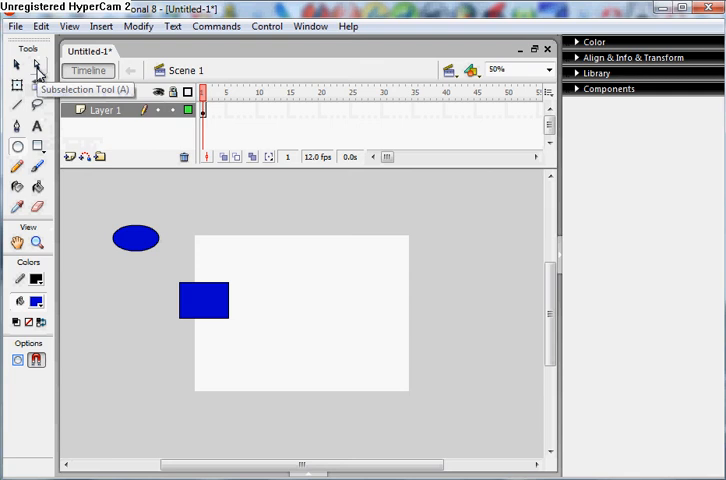
{"action": "mouse_move", "coordinate": [36, 208]}
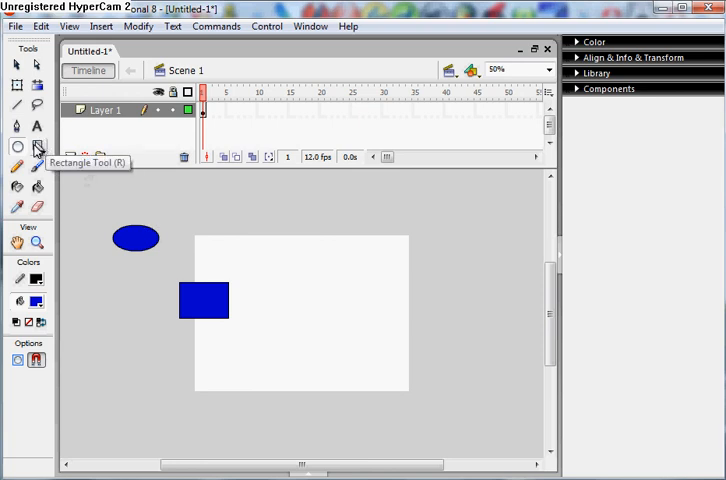
{"action": "mouse_move", "coordinate": [37, 126]}
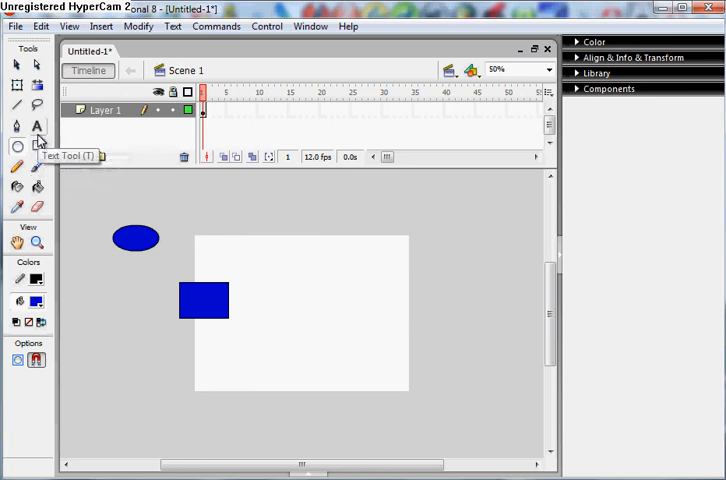
{"action": "mouse_move", "coordinate": [37, 146]}
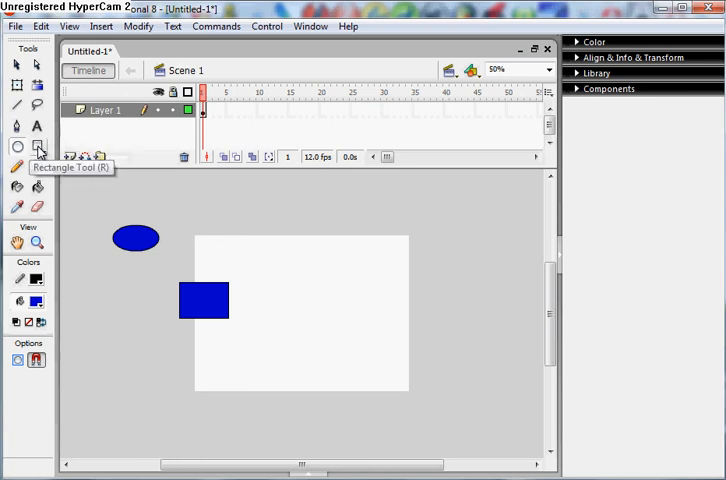
{"action": "mouse_move", "coordinate": [250, 242]}
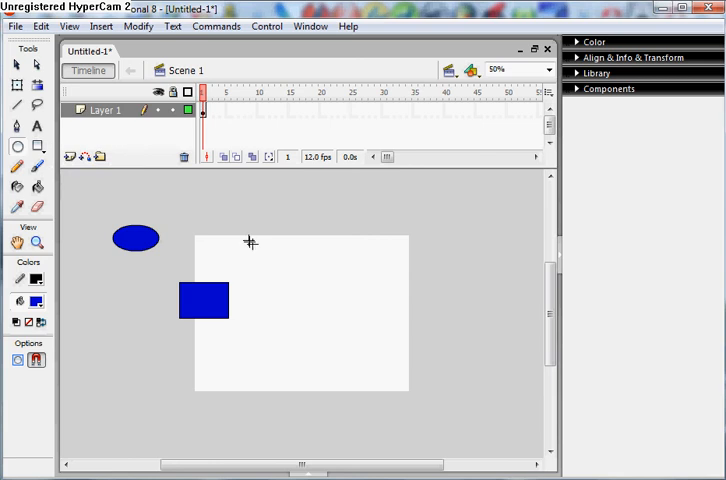
{"action": "mouse_move", "coordinate": [230, 160]}
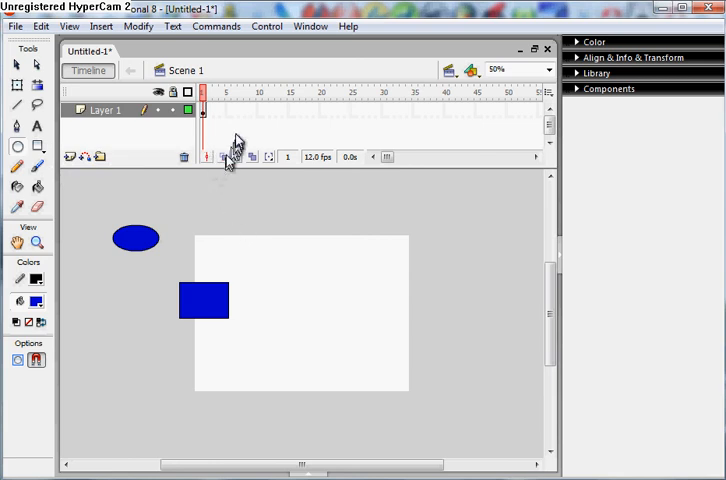
{"action": "mouse_move", "coordinate": [222, 118]}
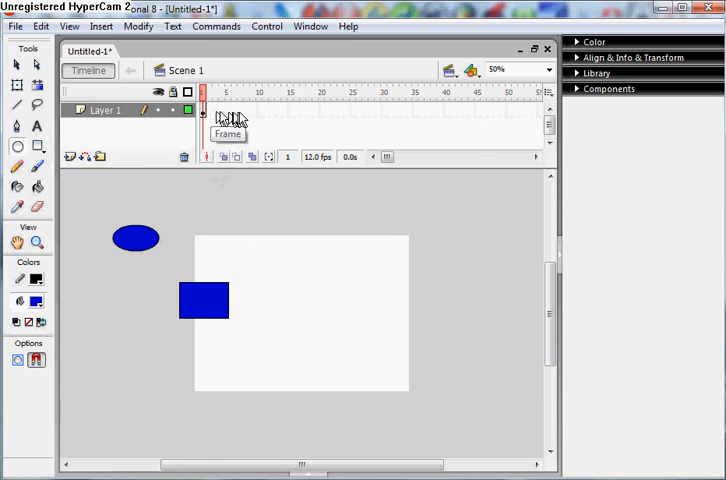
{"action": "mouse_move", "coordinate": [112, 122]}
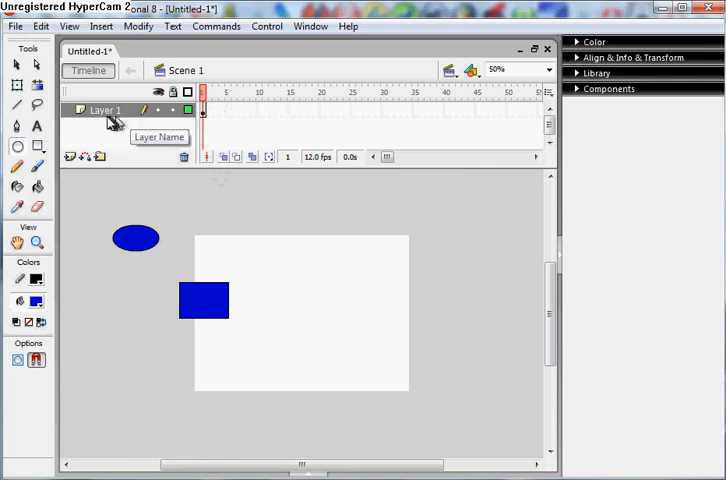
{"action": "mouse_move", "coordinate": [73, 158]}
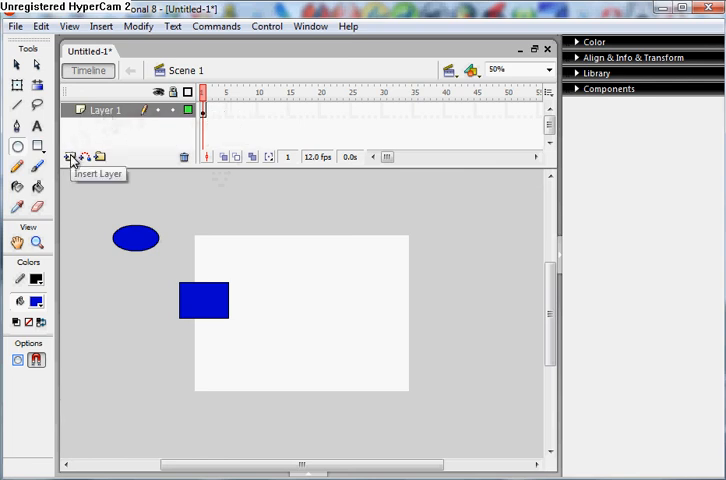
{"action": "mouse_move", "coordinate": [103, 118]}
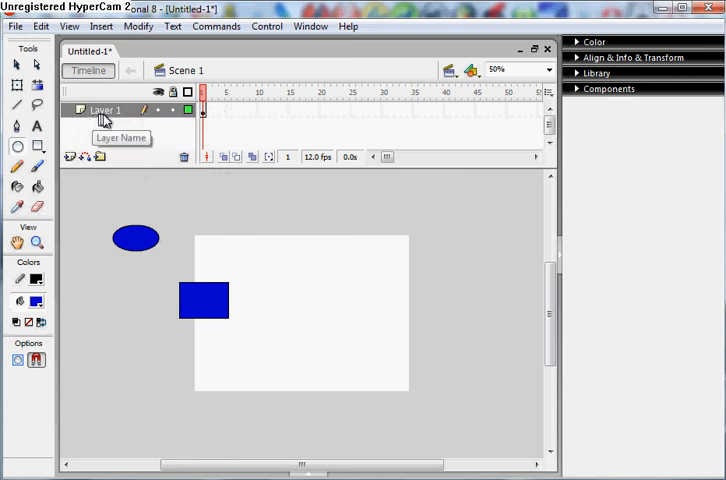
{"action": "mouse_move", "coordinate": [347, 281]}
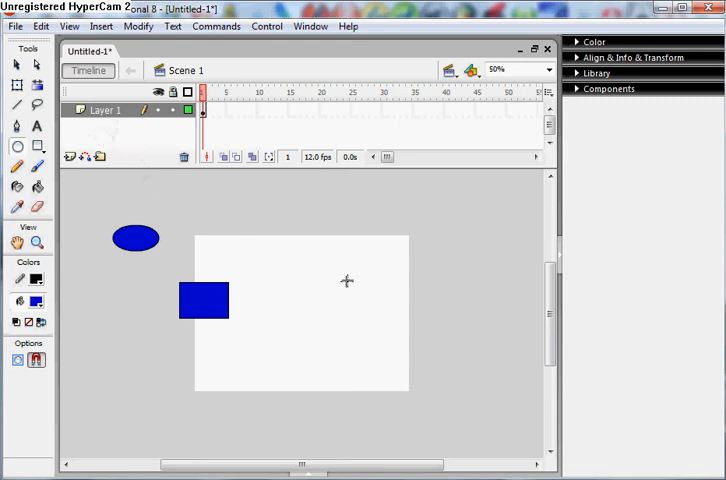
{"action": "mouse_move", "coordinate": [127, 156]}
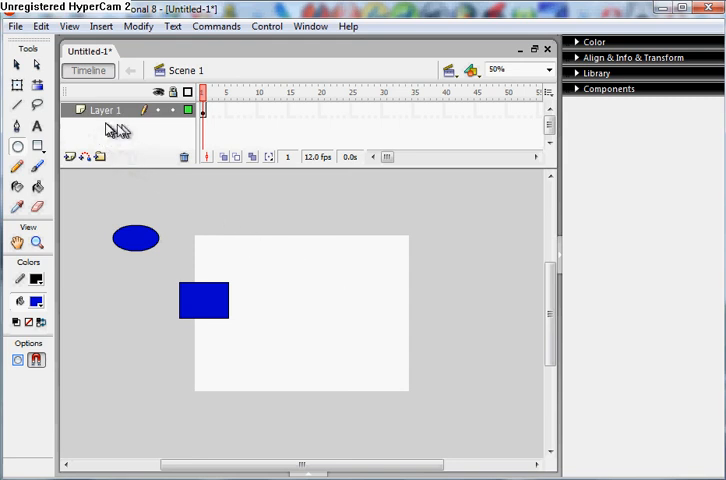
{"action": "mouse_move", "coordinate": [40, 282]}
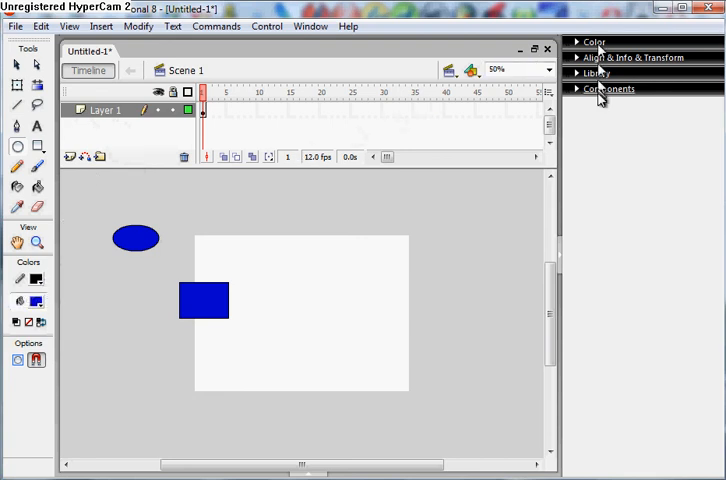
{"action": "mouse_move", "coordinate": [300, 62]}
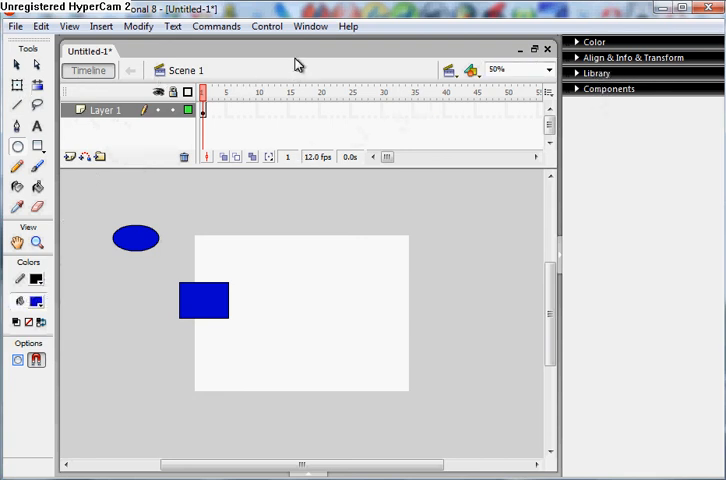
{"action": "mouse_move", "coordinate": [260, 112]}
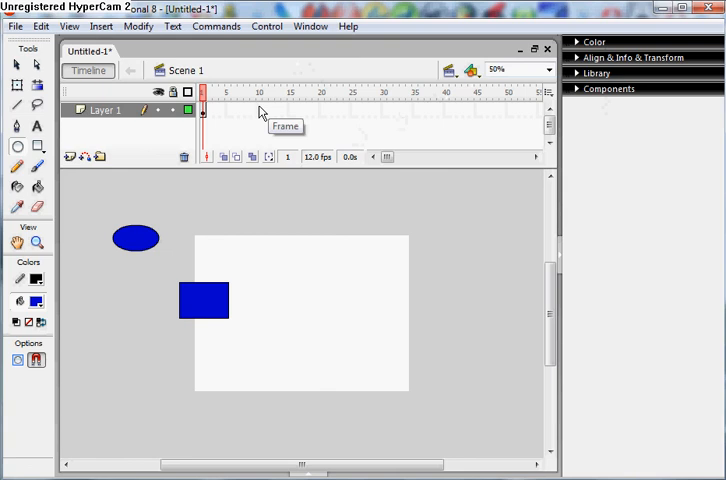
{"action": "mouse_move", "coordinate": [294, 271]}
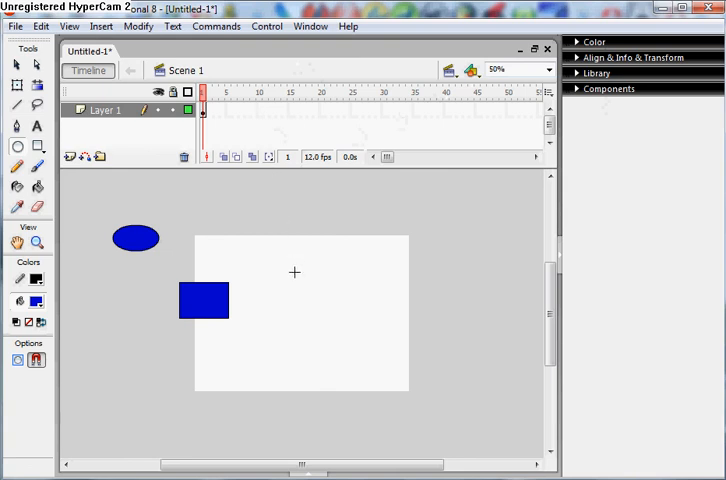
{"action": "mouse_move", "coordinate": [374, 218]}
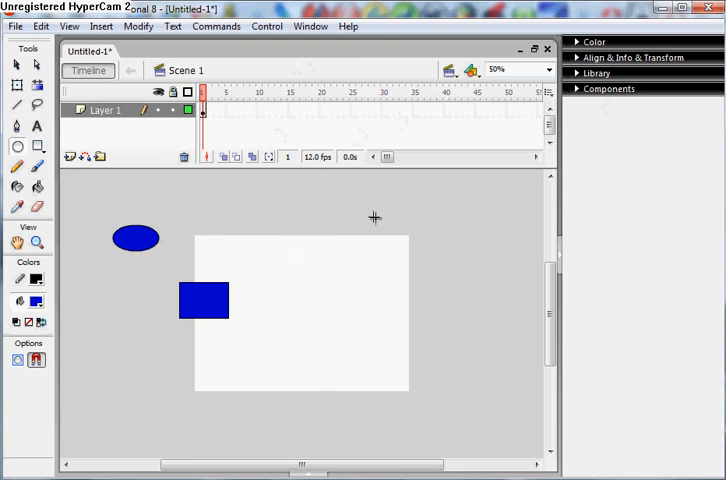